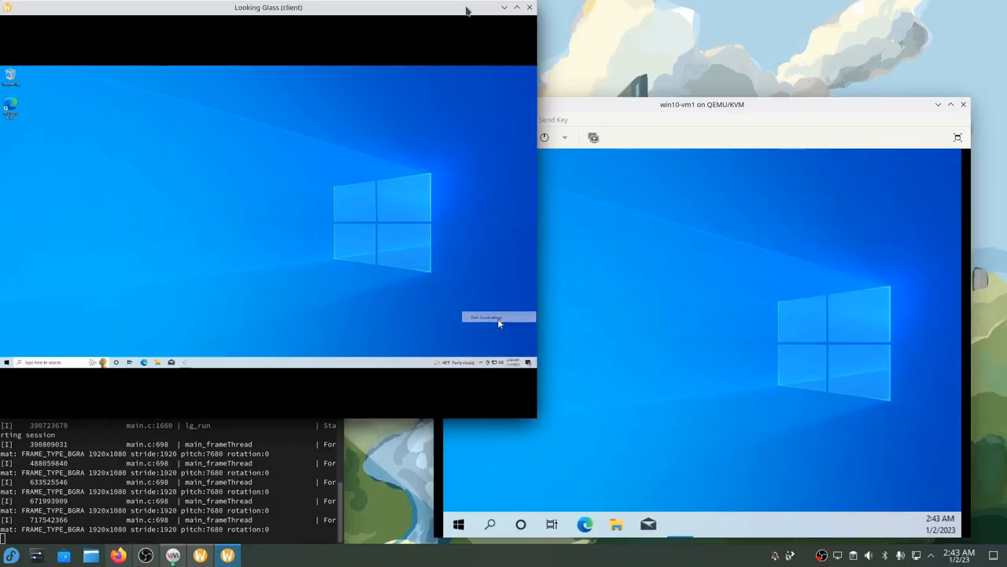
- Show Windows Sound settings on the Looking Glass display and lower the NVIDIA output's master volume
{"action": "left_click", "coordinate": [498, 318]}
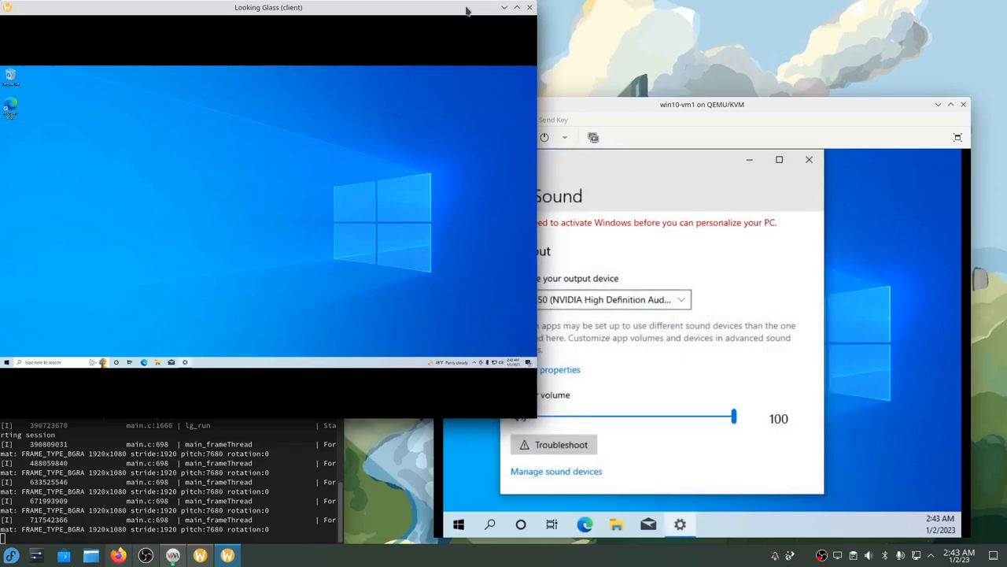
{"action": "mouse_move", "coordinate": [699, 270]}
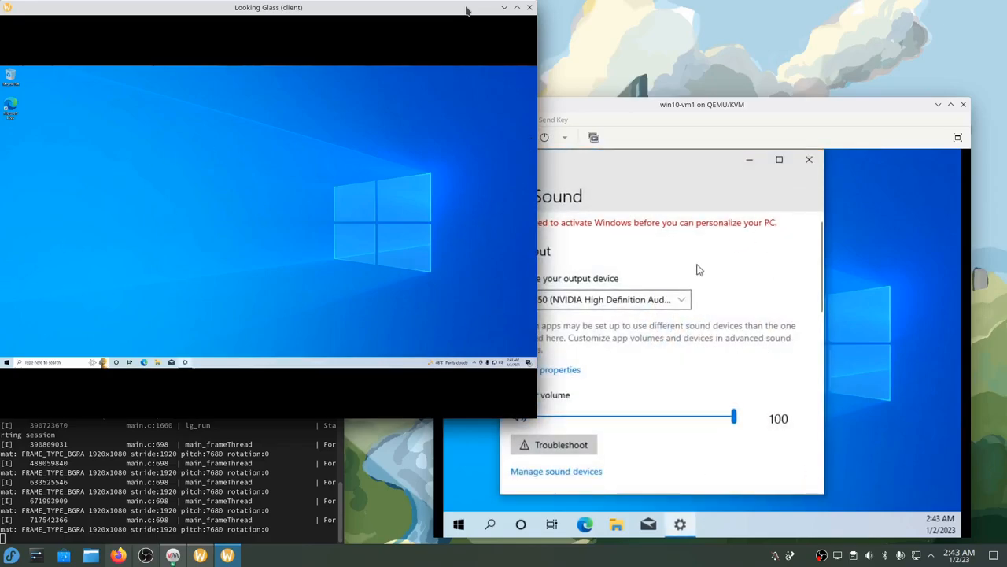
{"action": "left_click_drag", "start_coordinate": [734, 419], "coordinate": [667, 419]}
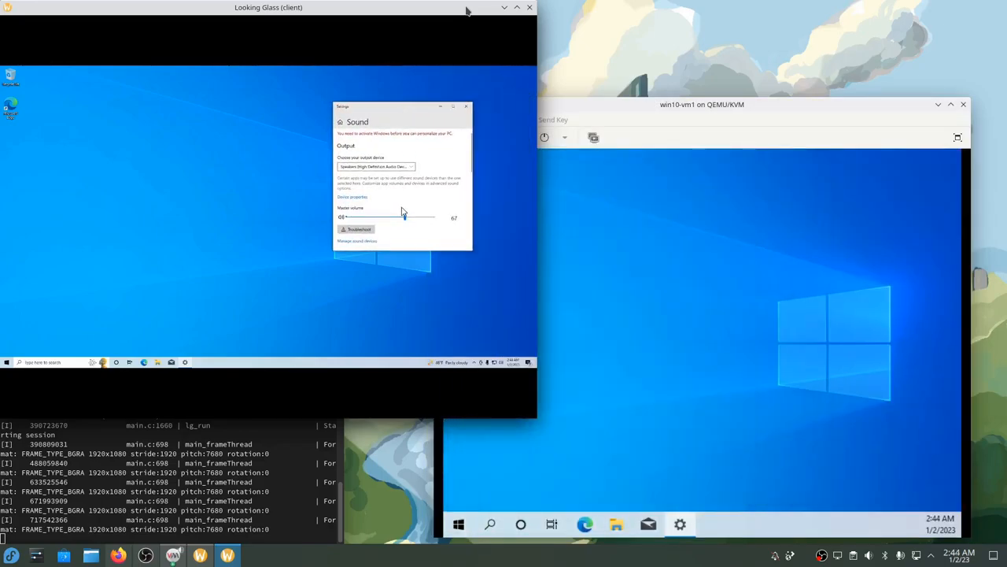
{"action": "left_click_drag", "start_coordinate": [403, 218], "coordinate": [409, 217]}
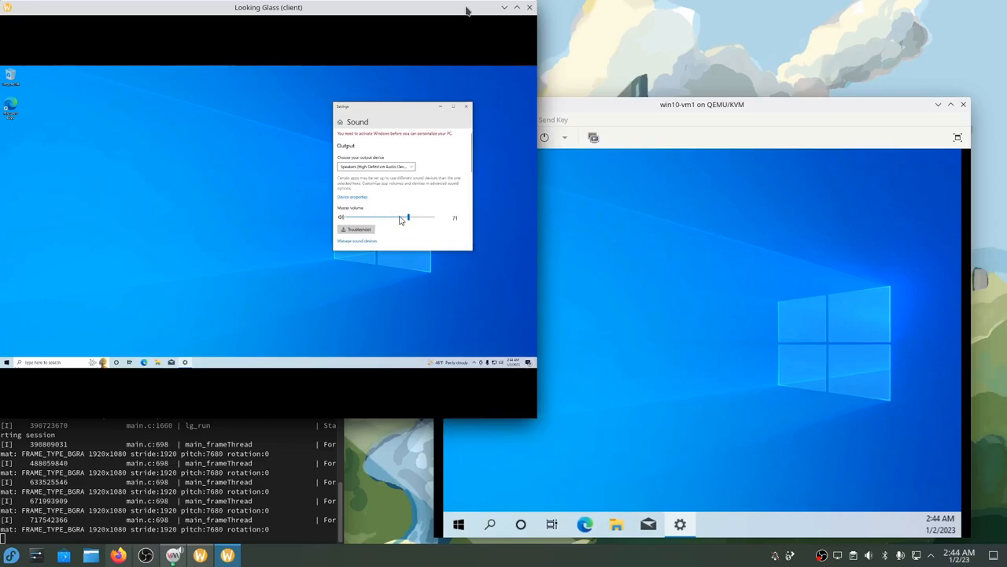
{"action": "left_click", "coordinate": [963, 104]}
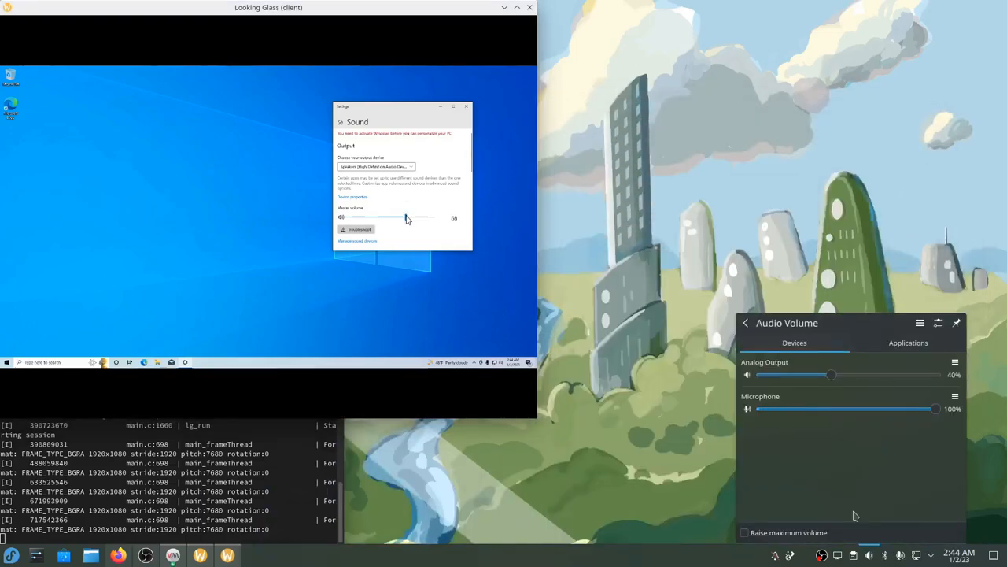
- Adjust the host's Analog Output volume in the Plasma audio applet
{"action": "left_click_drag", "start_coordinate": [406, 217], "coordinate": [415, 217]}
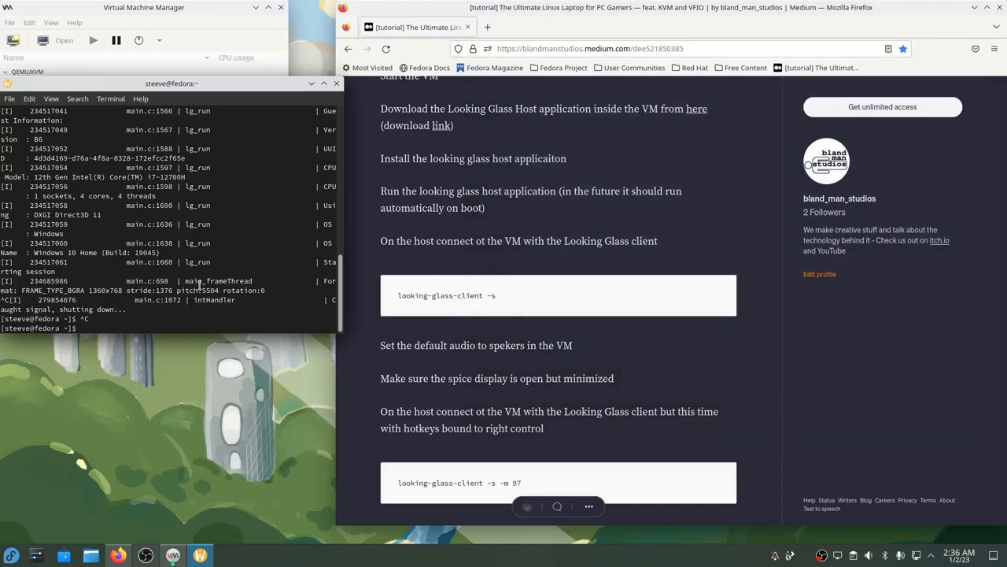
- Run looking-glass-client -s -m 97 so the hotkey is right Control
{"action": "type", "text": "looking-glass-client"}
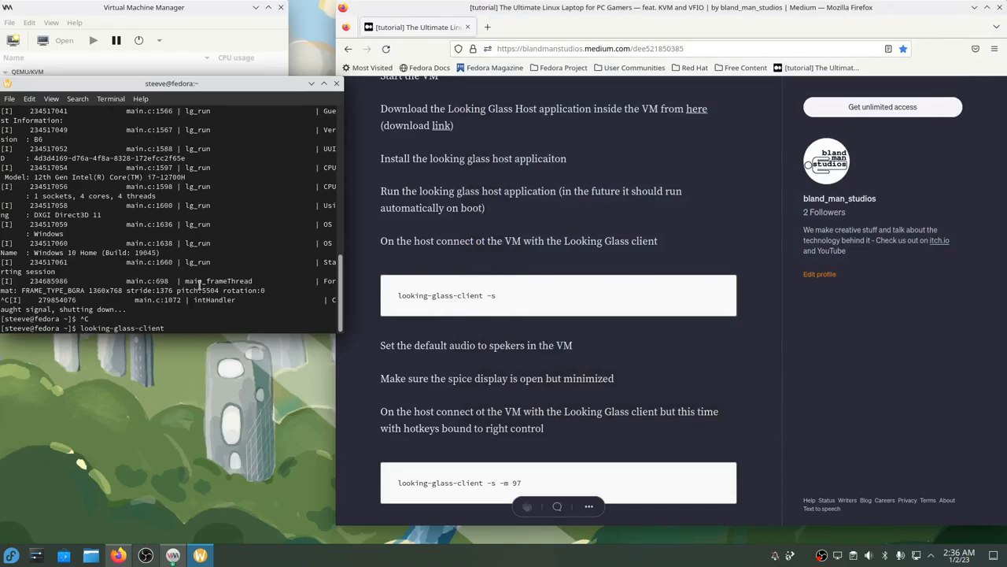
{"action": "type", "text": "-m"}
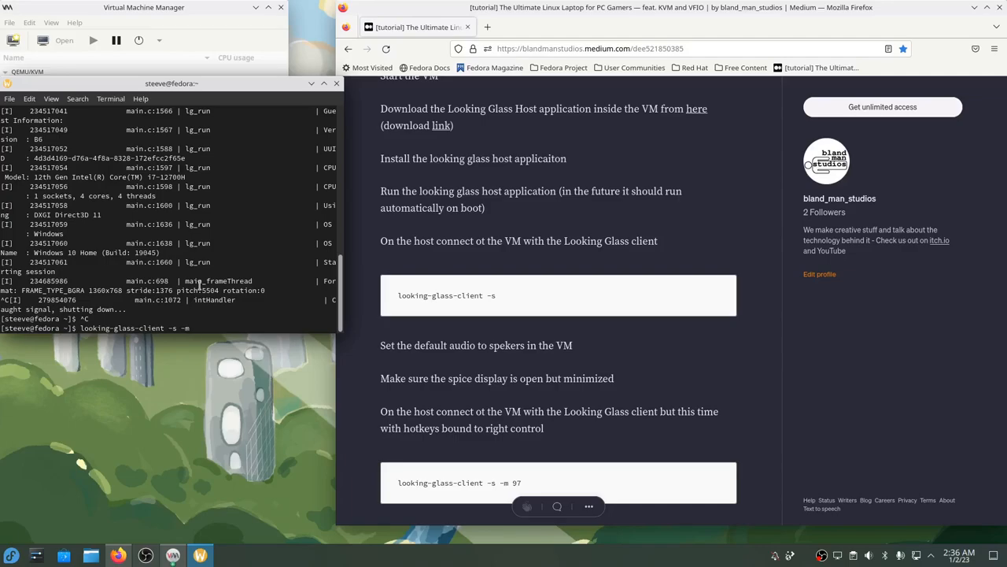
{"action": "key", "text": "Return"}
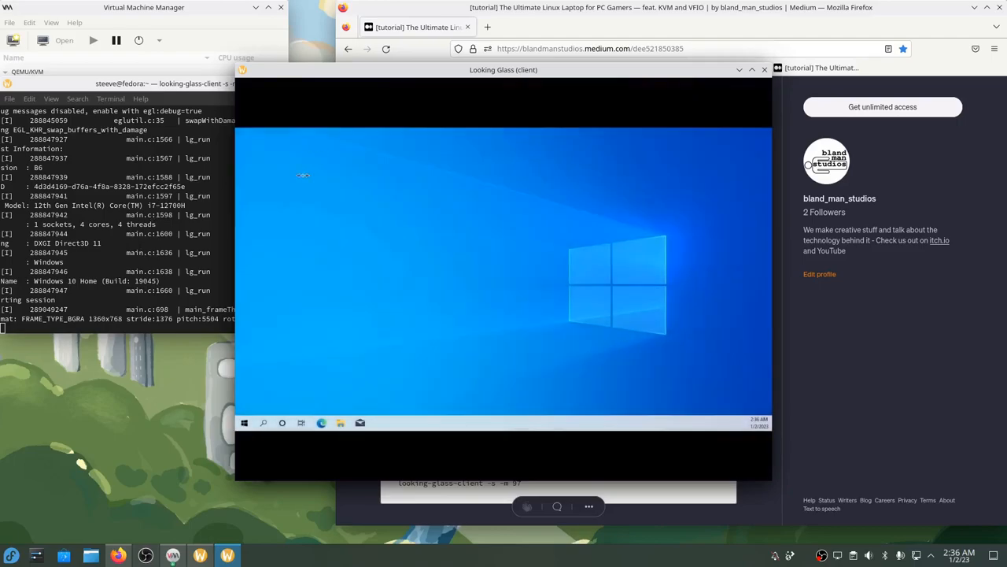
{"action": "mouse_move", "coordinate": [370, 268]}
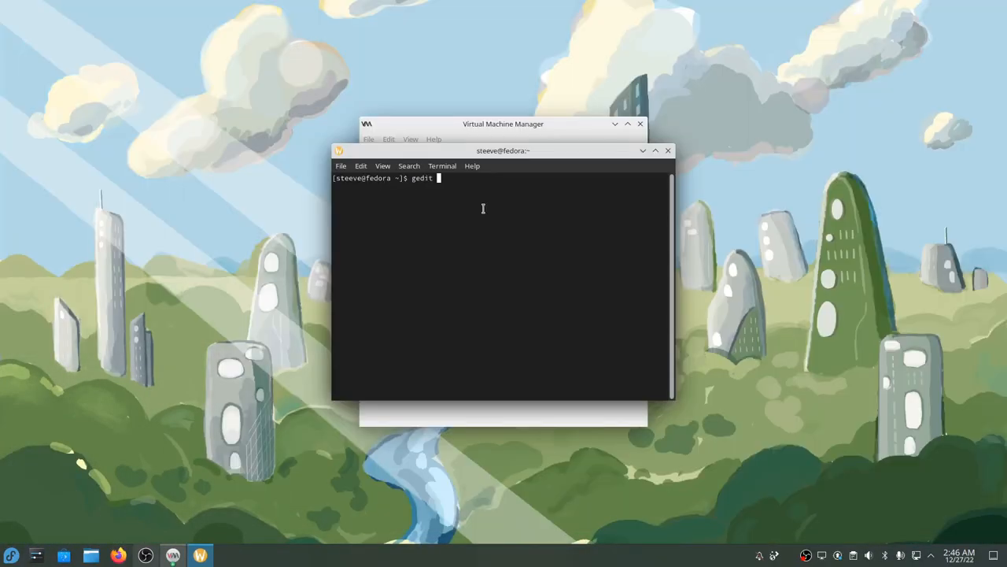
- Add alias looking-glass="looking-glass-client -s -m 97" to .bashrc and save
{"action": "key", "text": "Return"}
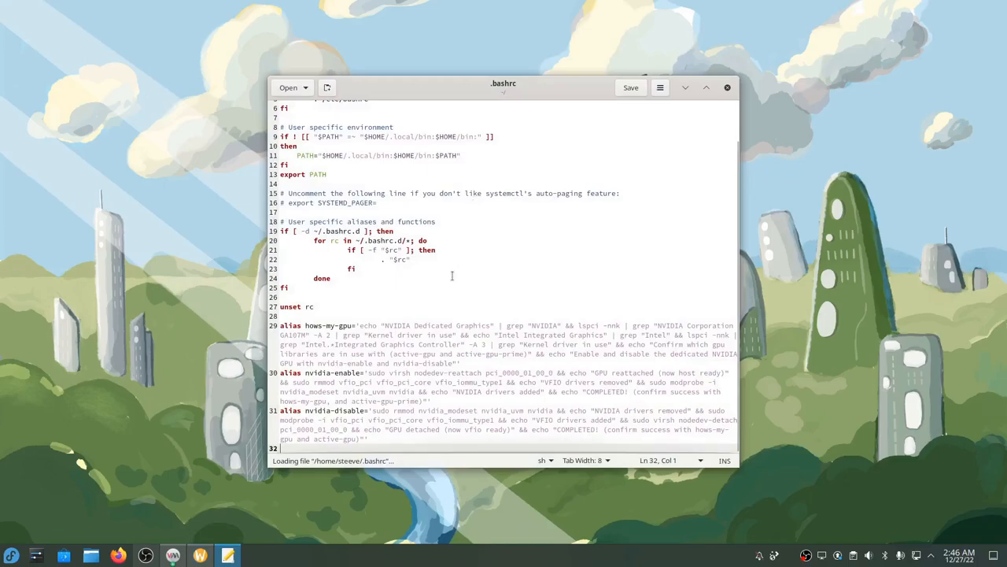
{"action": "type", "text": "alias looking-glass=\"looking-glass-client -s -m 97"}
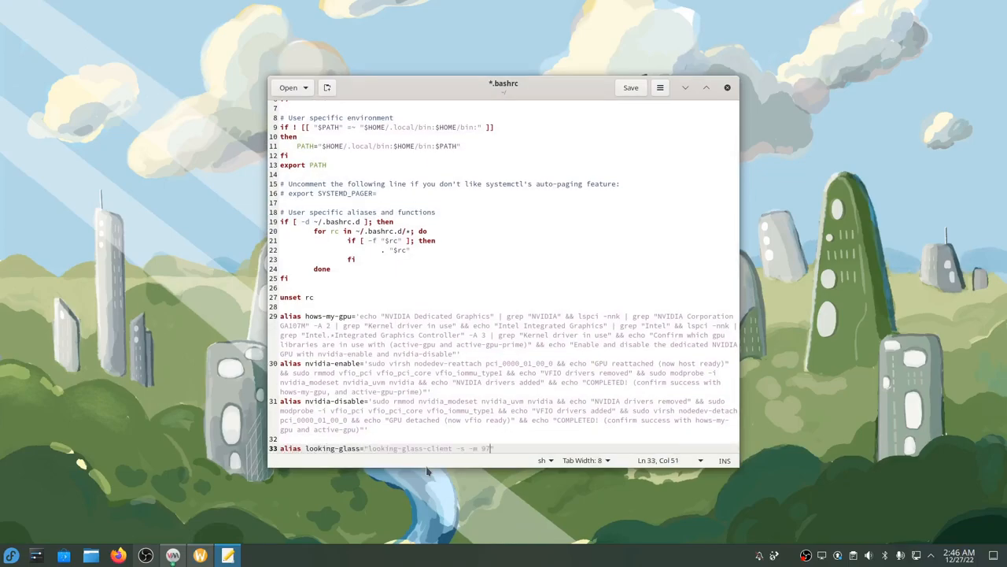
{"action": "left_click", "coordinate": [727, 88]}
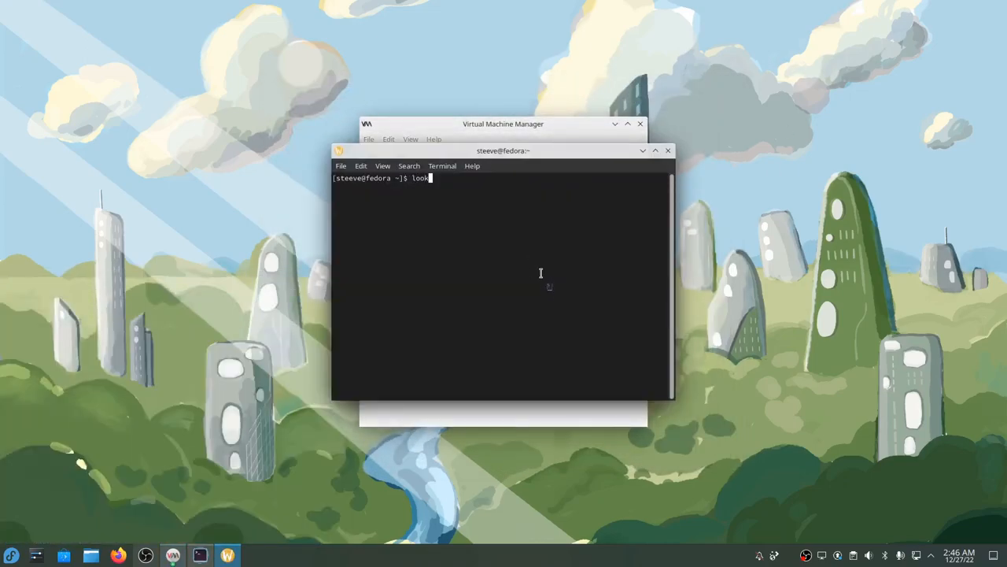
- Launch the Windows desktop full screen via the new looking-glass alias
{"action": "key", "text": "Return"}
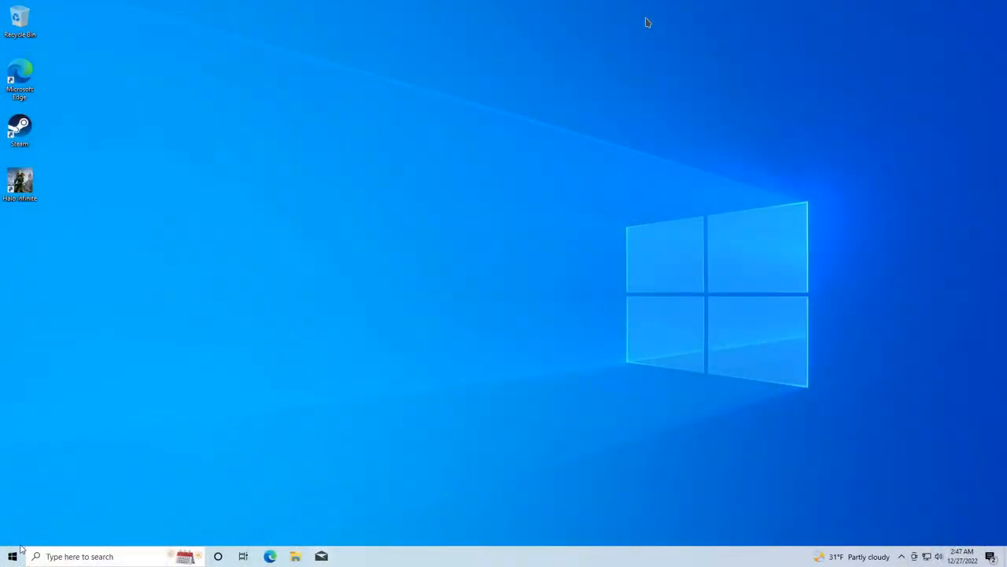
- Start regedit with UAC approval and expand HKEY_LOCAL_MACHINE > SOFTWARE
{"action": "type", "text": "regits"}
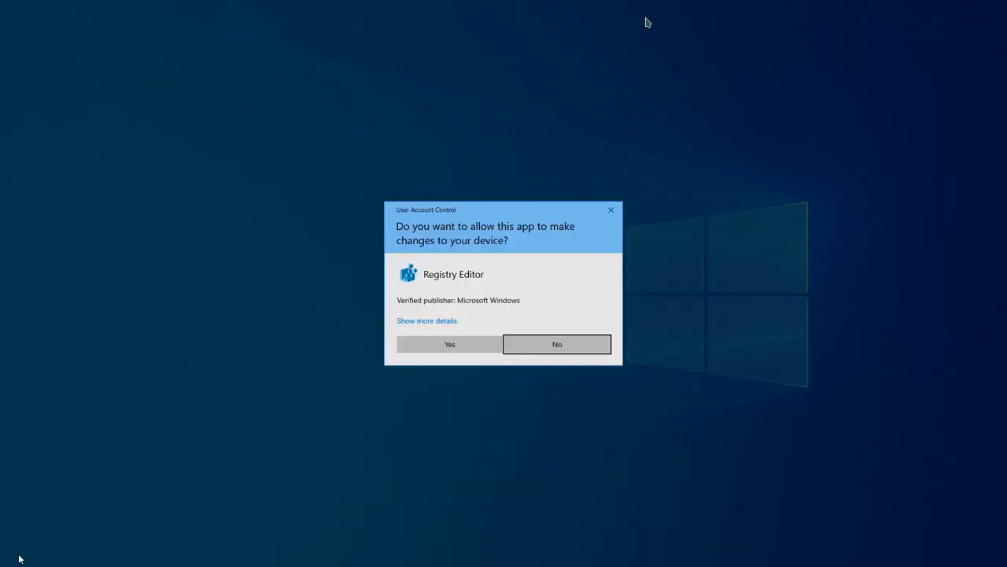
{"action": "left_click", "coordinate": [450, 343]}
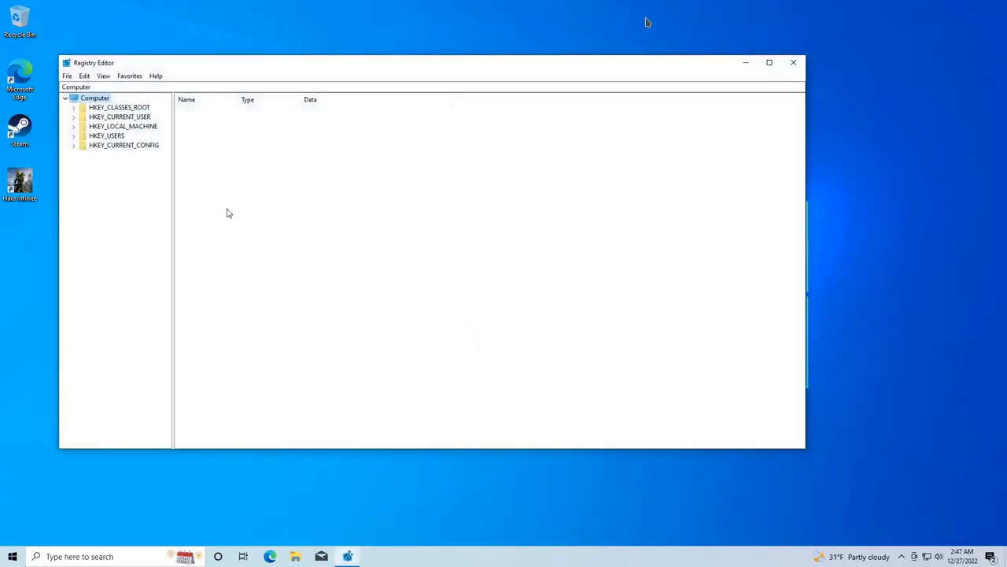
{"action": "left_click", "coordinate": [73, 126]}
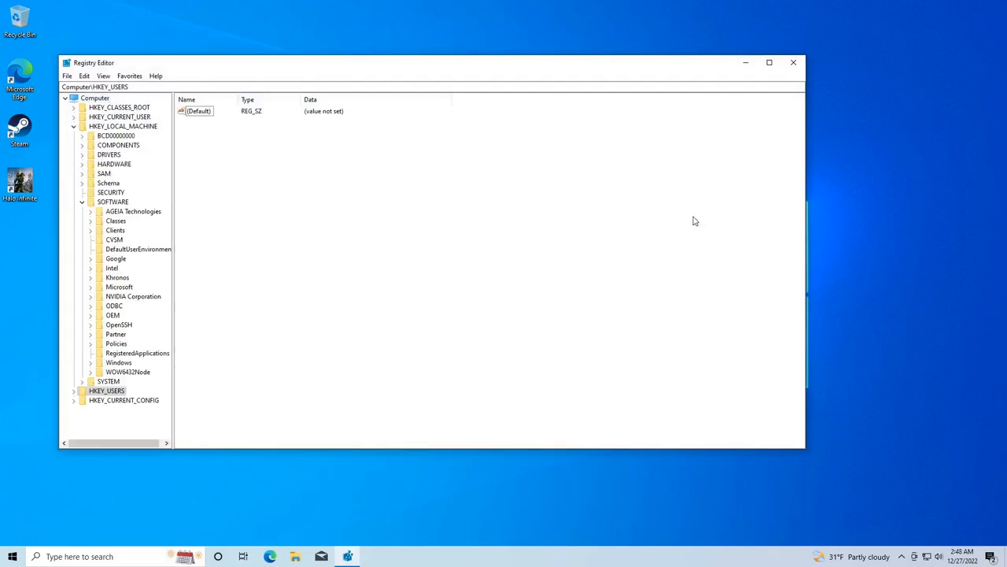